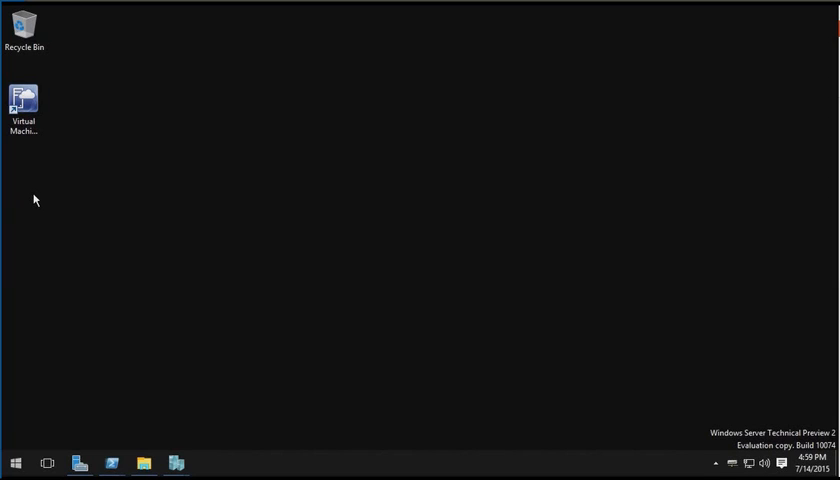
mouse_move(178, 462)
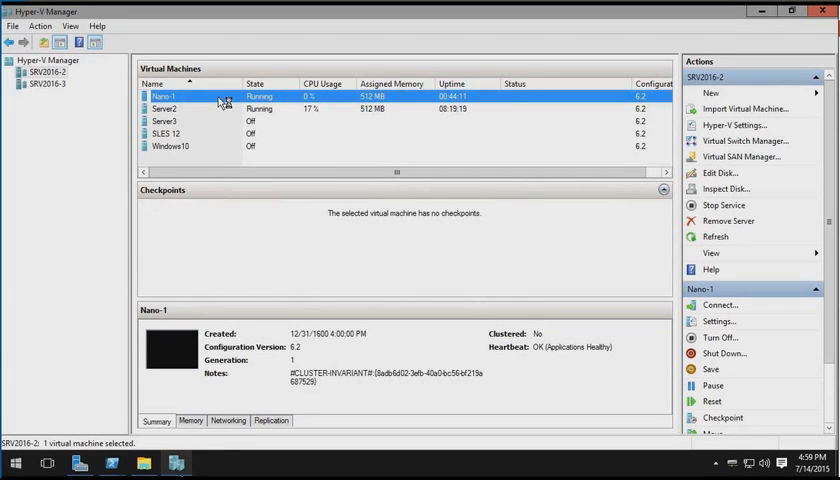
Step: Connect to Nano-1 and maximize its console window to view the blank headless screen
left_click(720, 305)
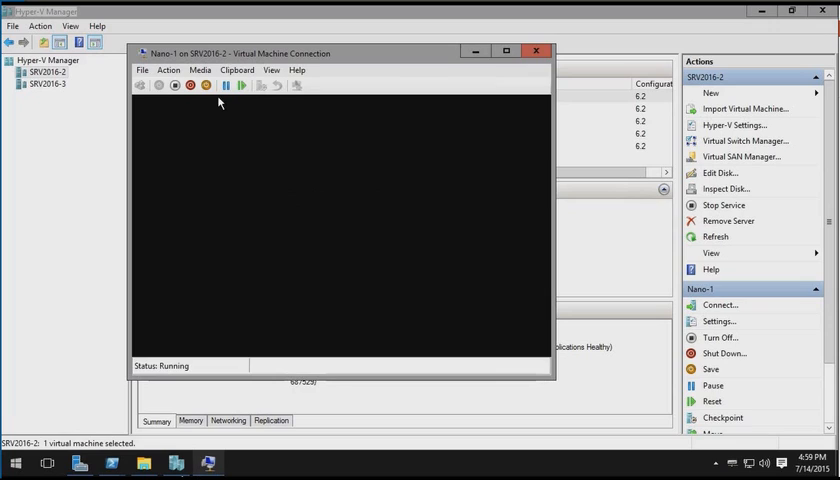
left_click(506, 51)
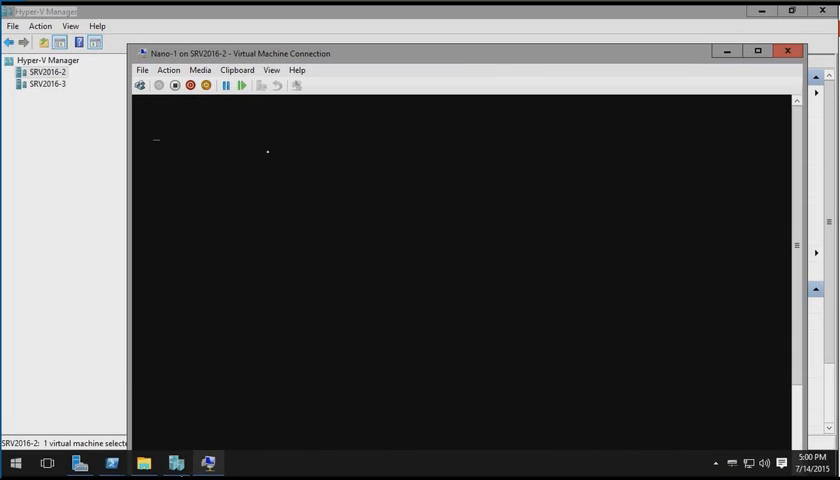
mouse_move(585, 135)
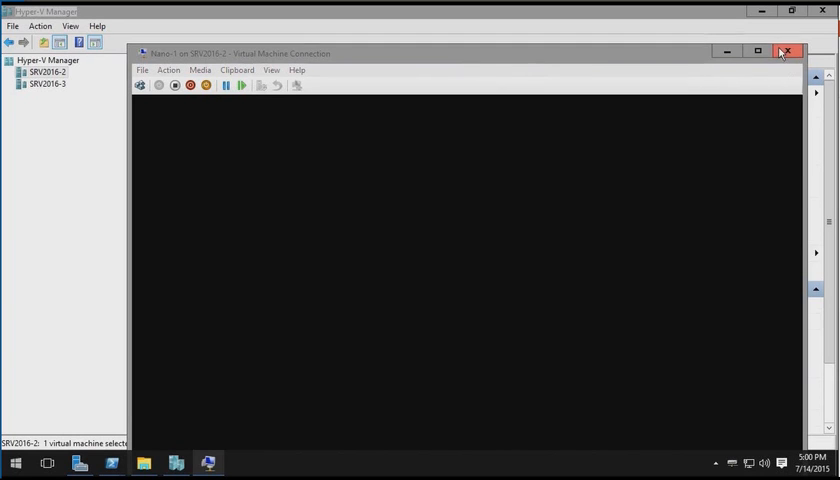
Step: Close the Nano-1 console window and select Server2 in the Virtual Machines list
left_click(787, 51)
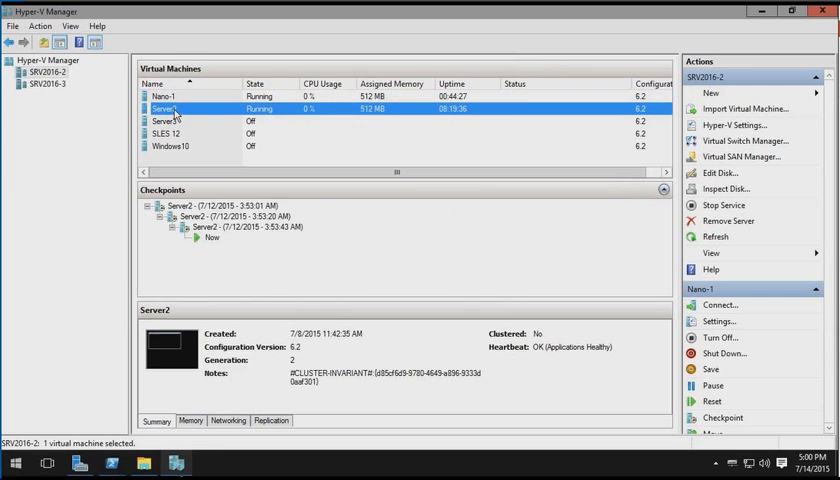
left_click(170, 108)
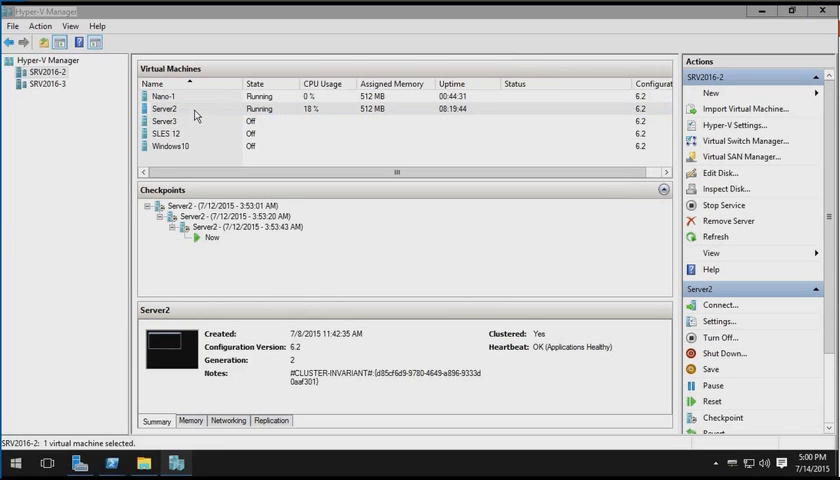
Step: Connect to Server2 and send Ctrl+Alt+Delete to reach the Administrator command prompt
left_click(719, 305)
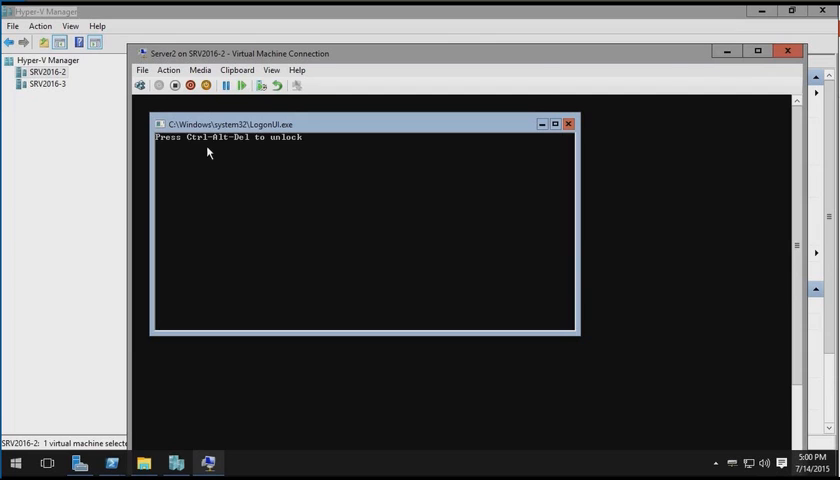
mouse_move(240, 130)
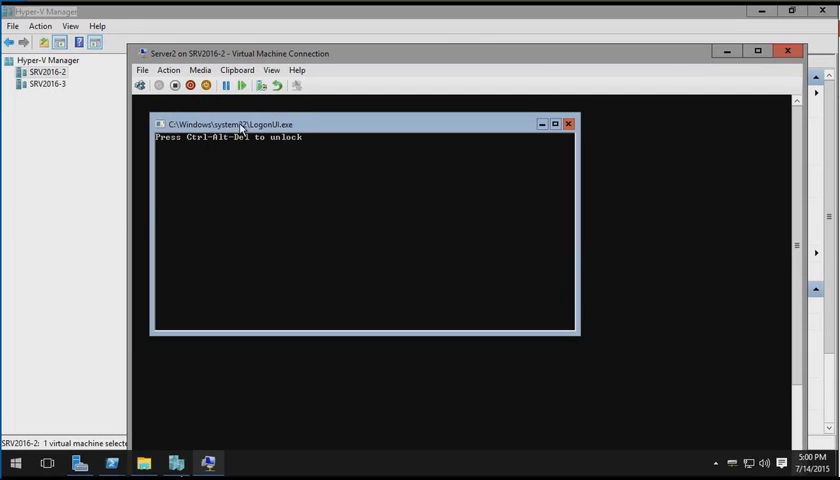
left_click(168, 70)
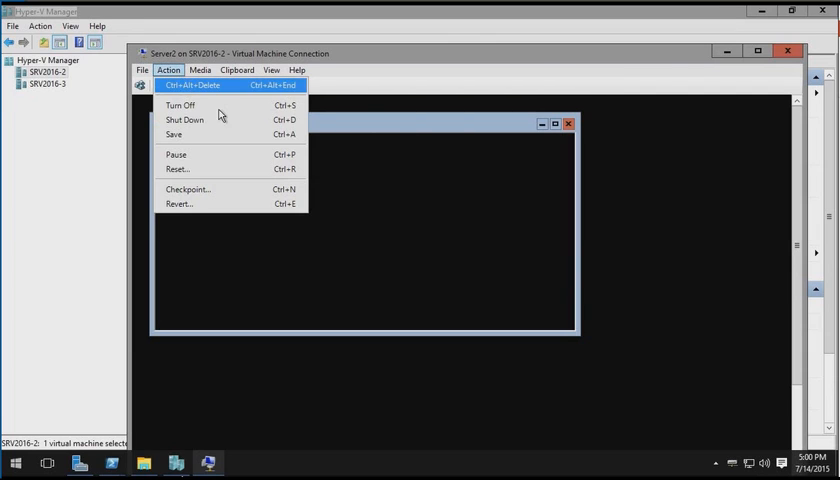
left_click(193, 85)
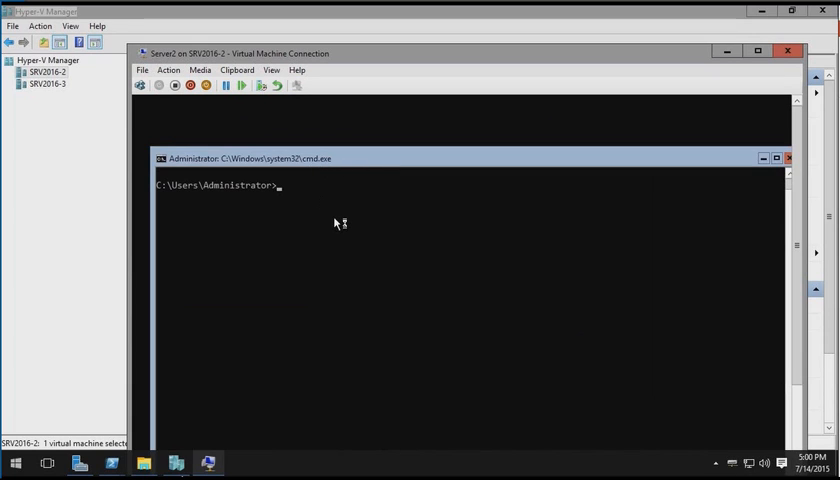
mouse_move(335, 223)
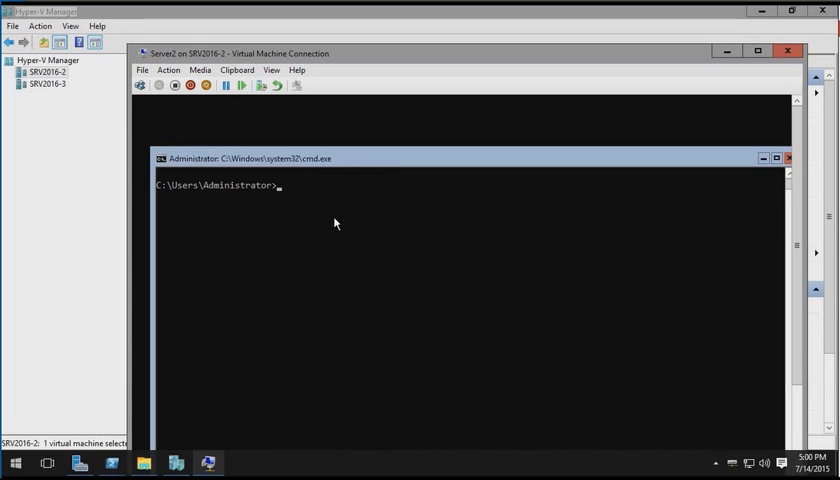